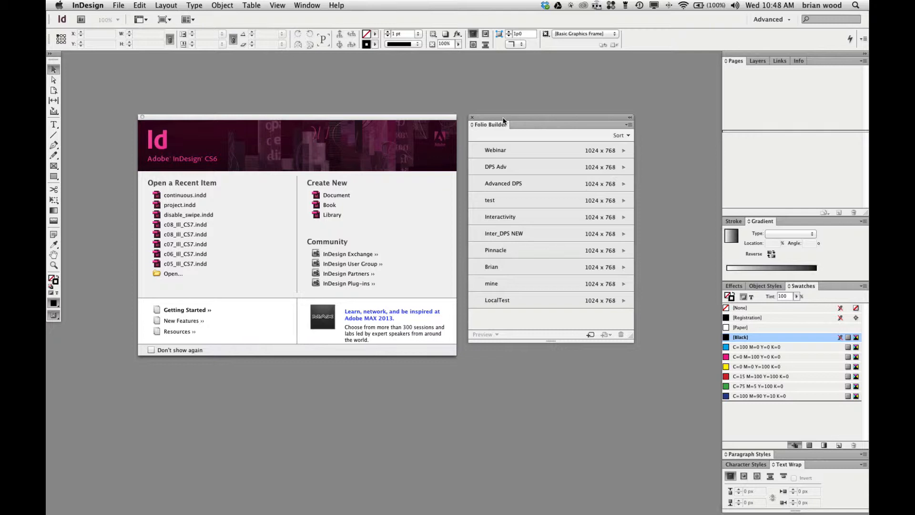
pyautogui.moveTo(513, 152)
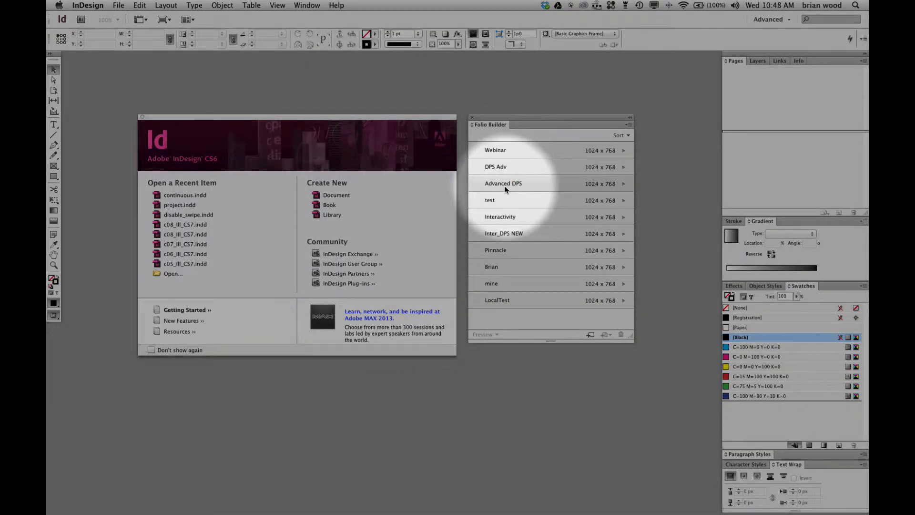
# Step: Select the DPS Adv folio and bring up the Folio Builder panel menu
pyautogui.click(503, 167)
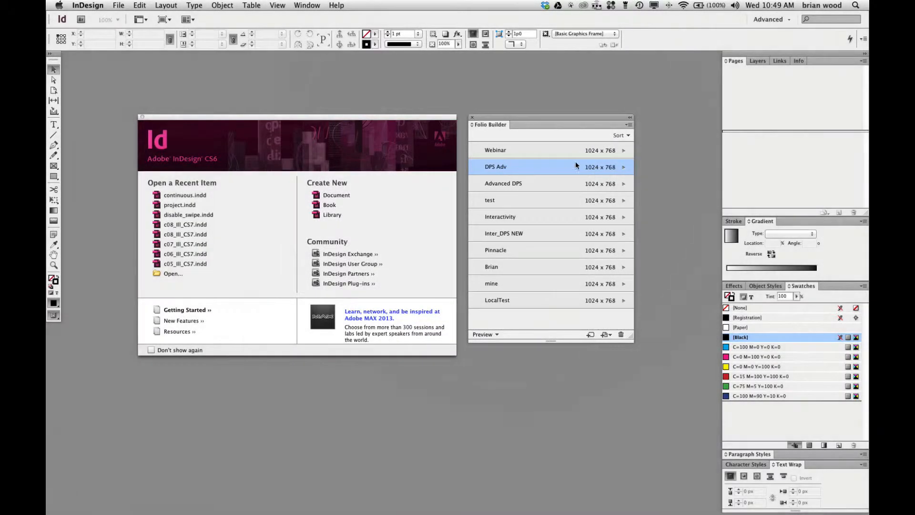
pyautogui.click(628, 125)
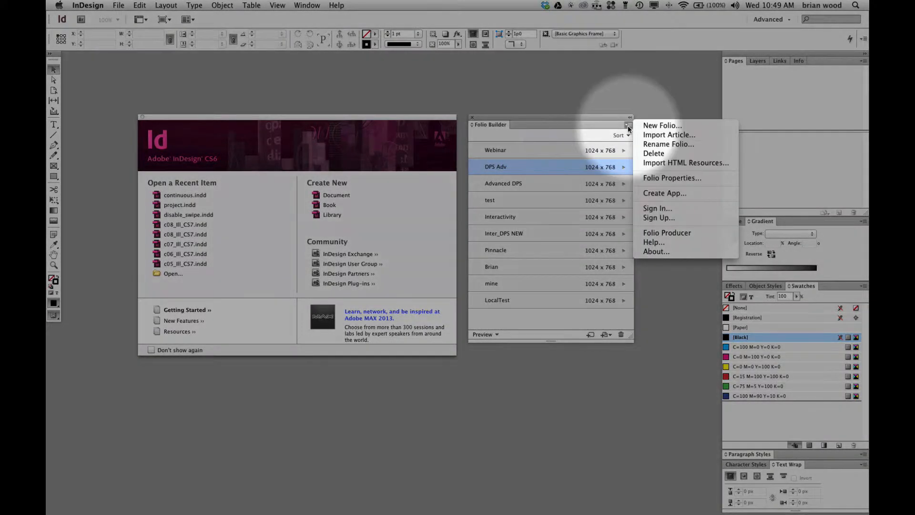
pyautogui.moveTo(663, 208)
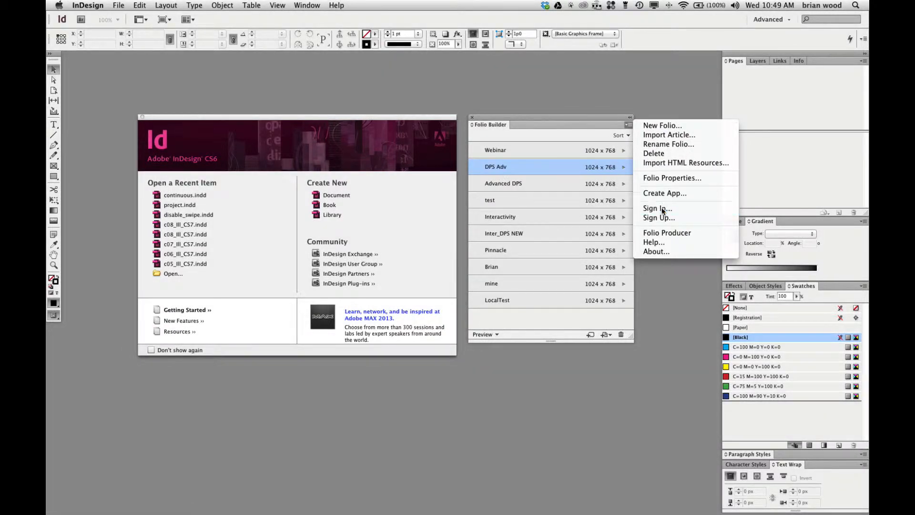
# Step: Sign in with the Adobe ID password so Folio Builder lists the account's server folios
pyautogui.click(654, 207)
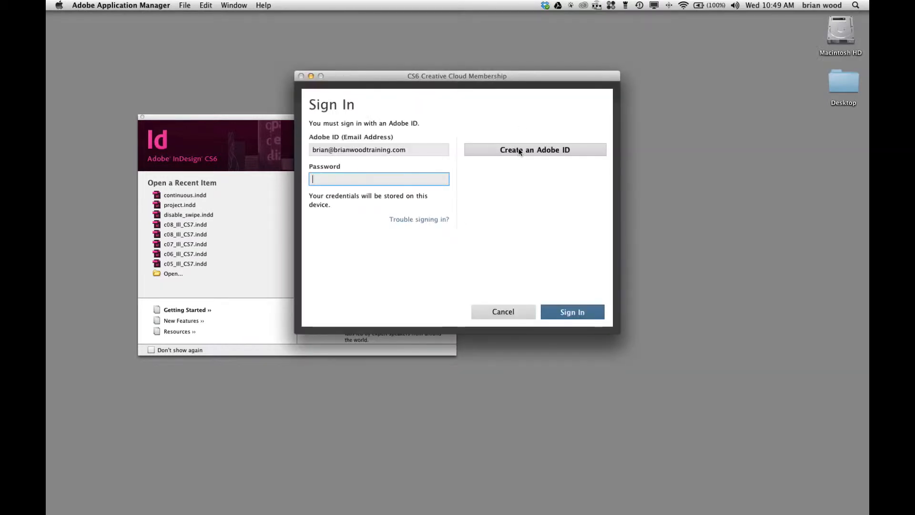
pyautogui.write('•••')
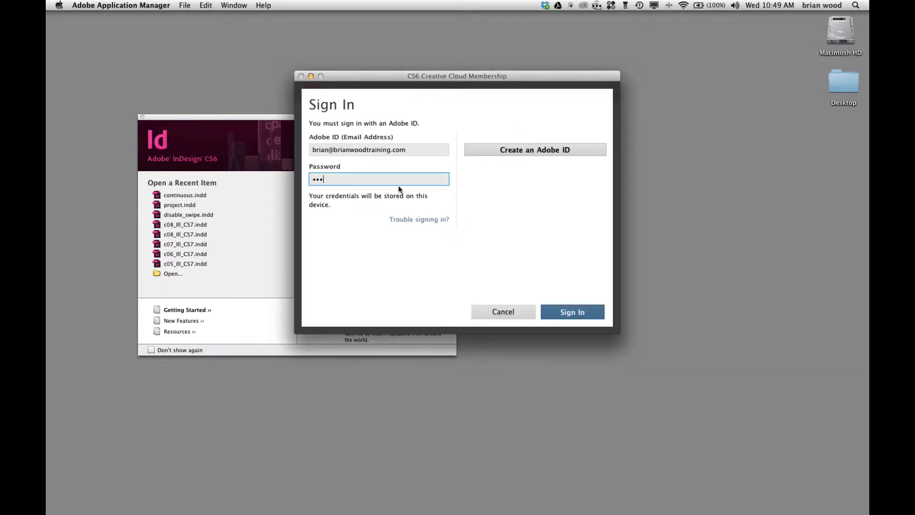
pyautogui.click(572, 312)
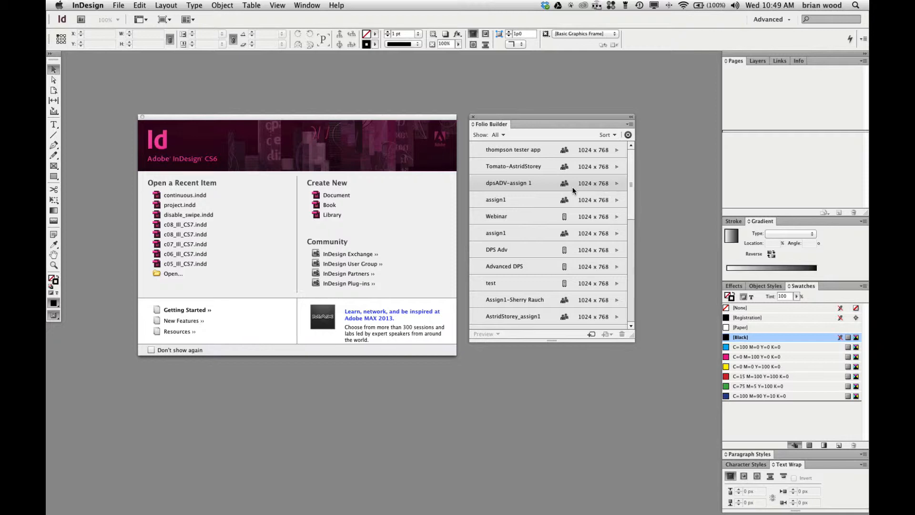
pyautogui.moveTo(564, 216)
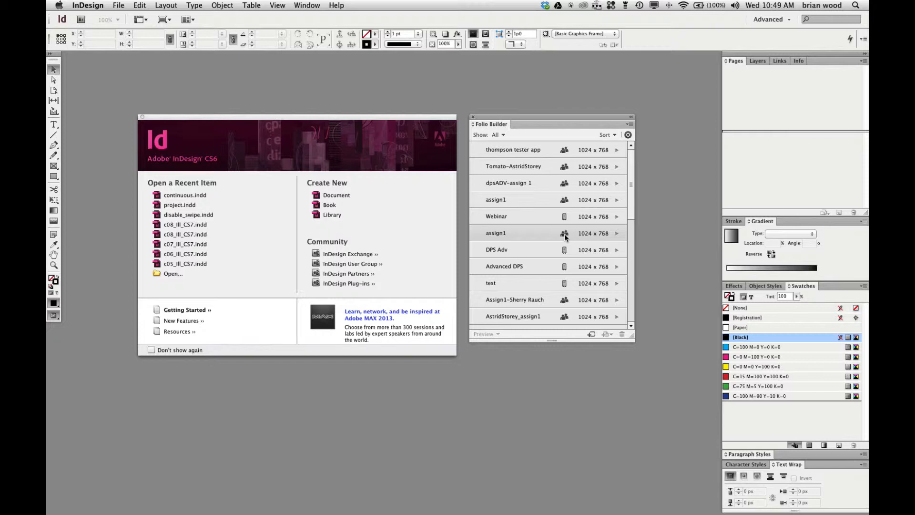
# Step: Select the local DPS Adv folio row in the signed-in folio list
pyautogui.click(497, 250)
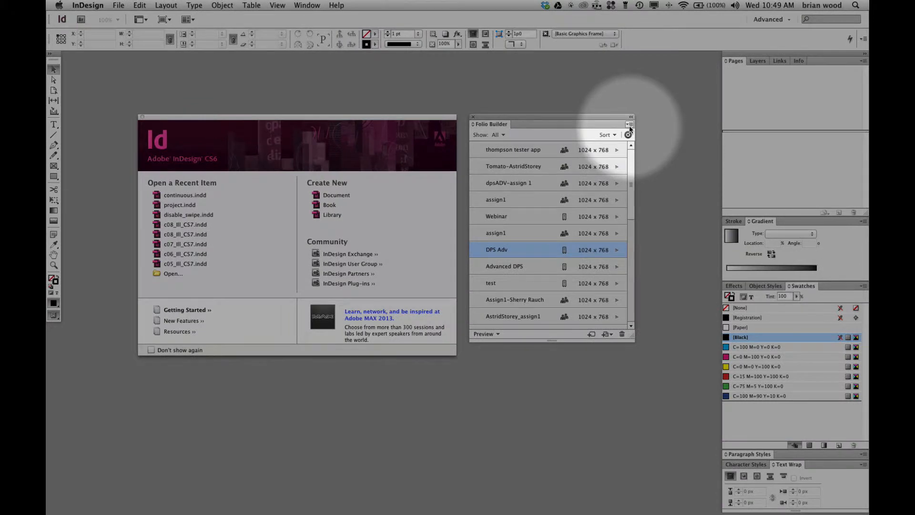
# Step: Upload DPS Adv to Folio Producer and acknowledge the upload-complete notice
pyautogui.click(630, 124)
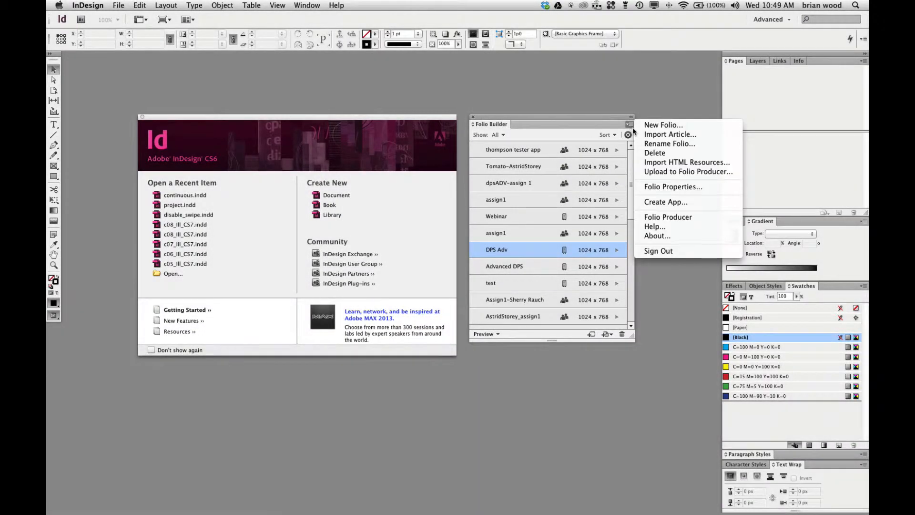
pyautogui.moveTo(670, 187)
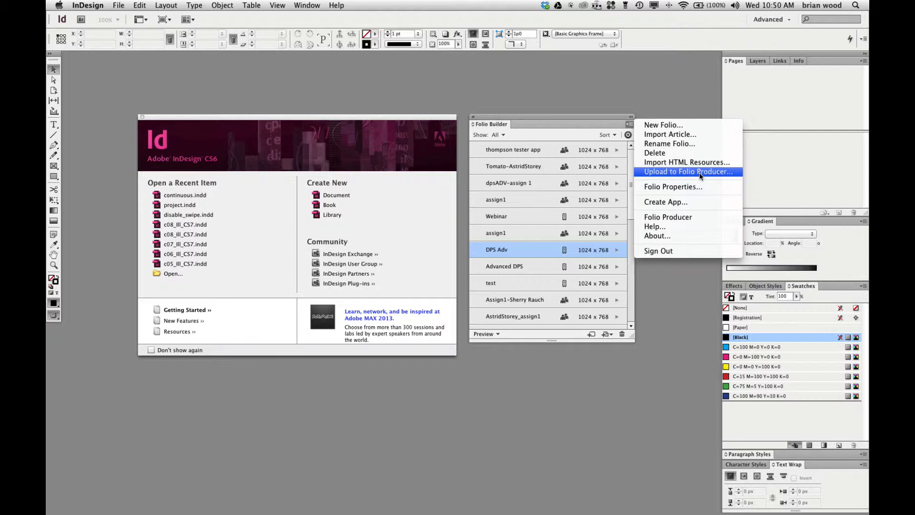
pyautogui.click(691, 172)
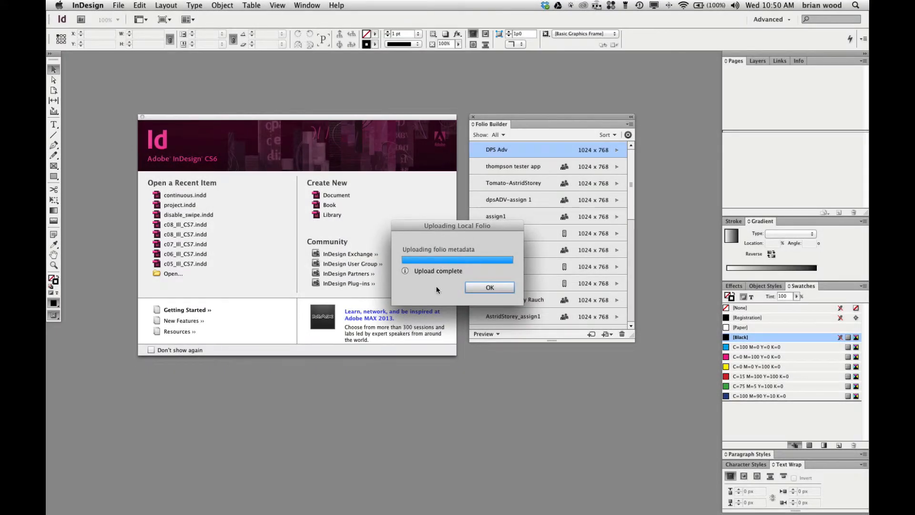
pyautogui.click(490, 288)
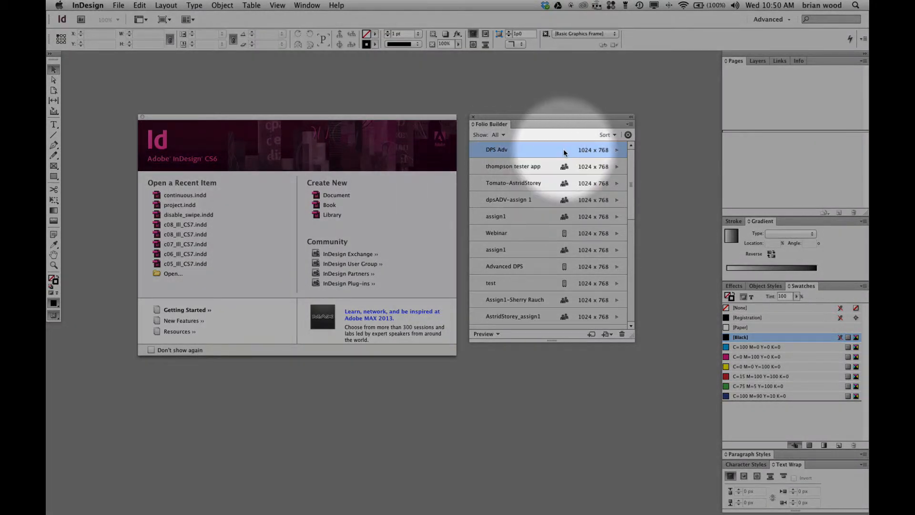
pyautogui.moveTo(564, 234)
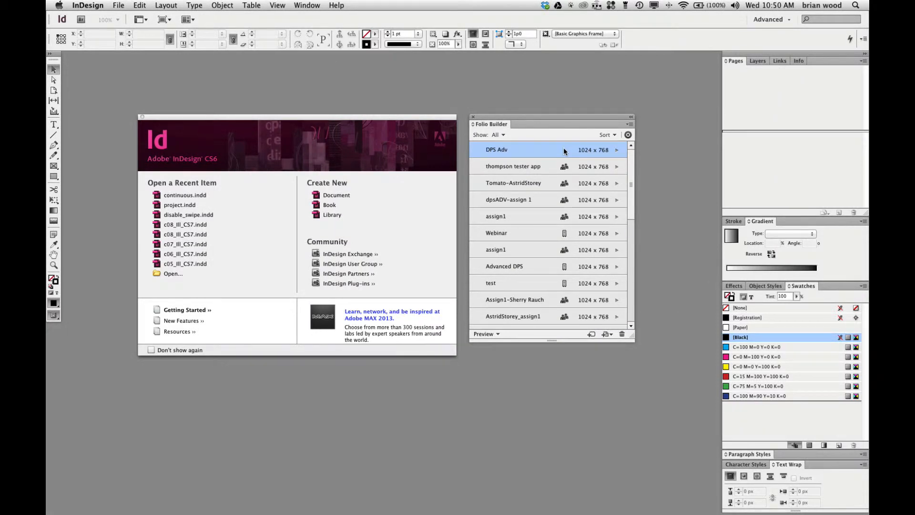
pyautogui.click(628, 134)
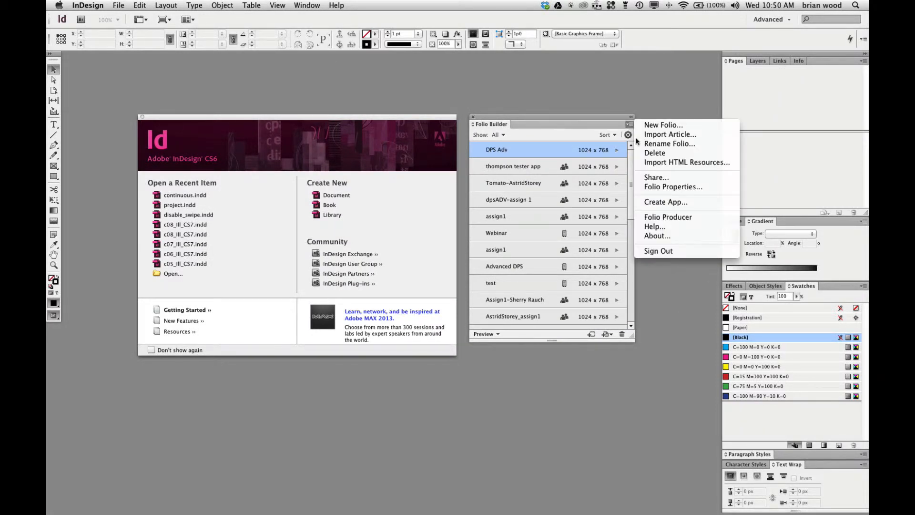
pyautogui.moveTo(664, 255)
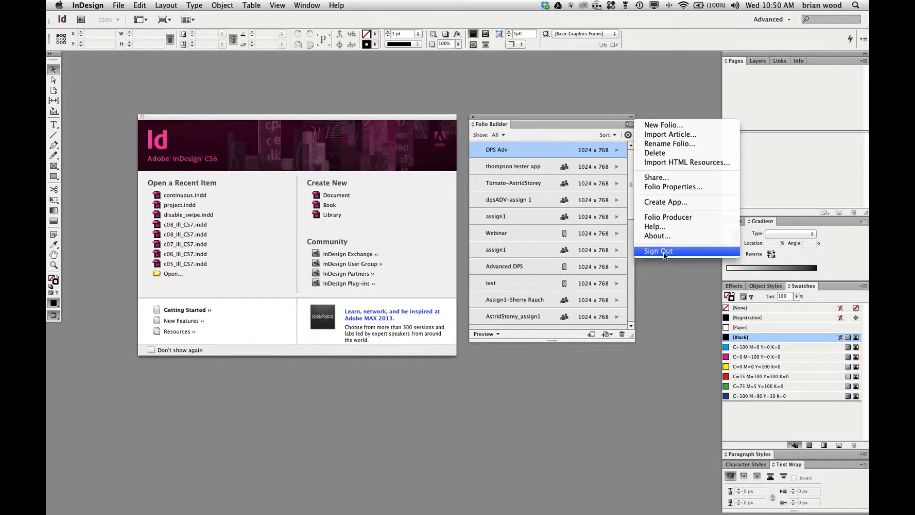
pyautogui.moveTo(497, 149)
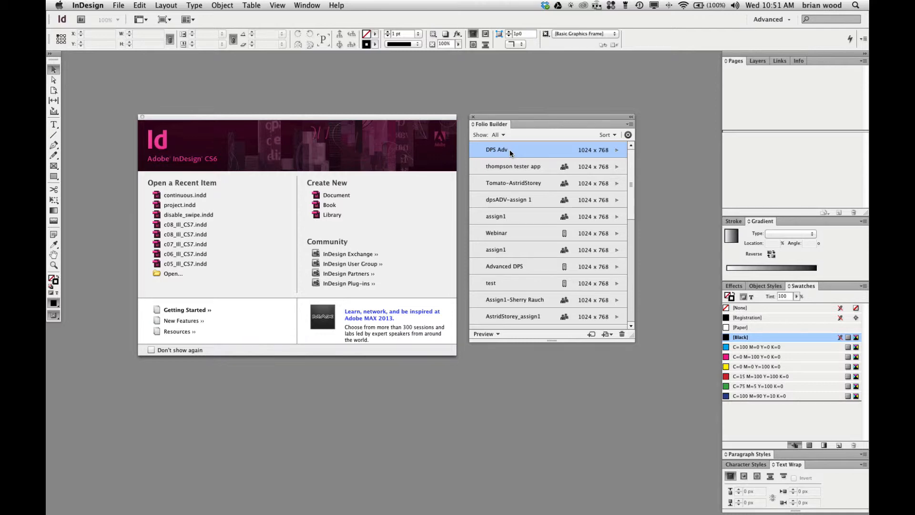
pyautogui.click(631, 124)
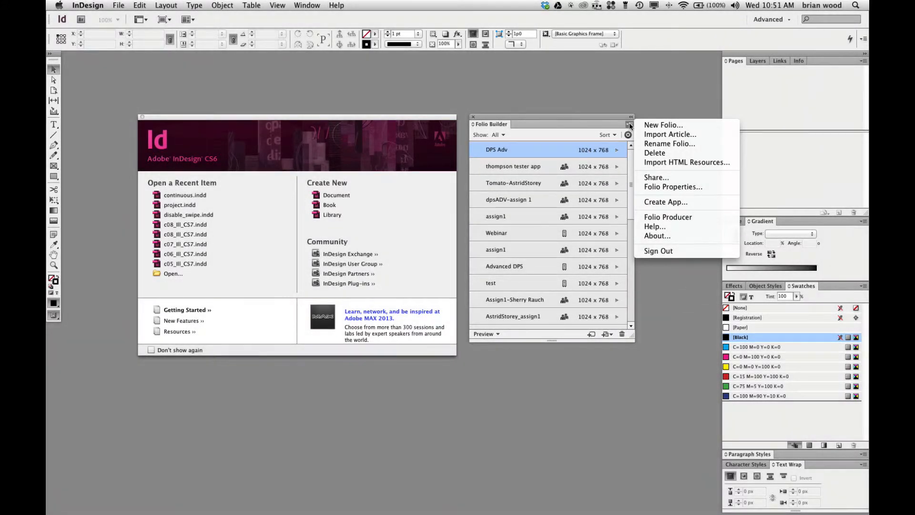
pyautogui.moveTo(672, 177)
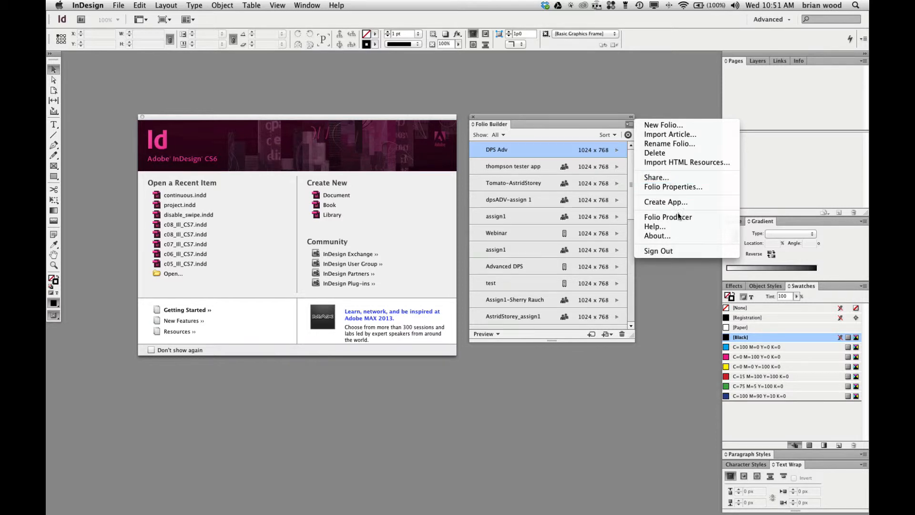
pyautogui.moveTo(664, 177)
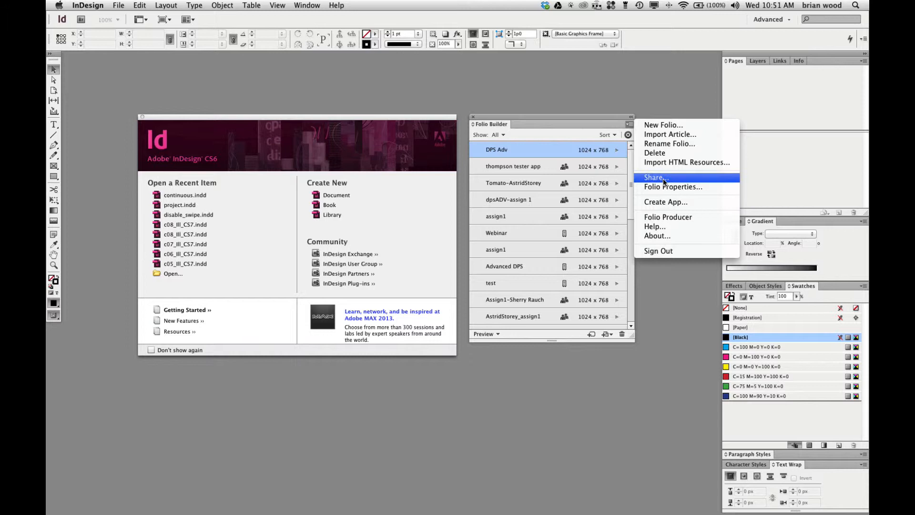
pyautogui.click(654, 178)
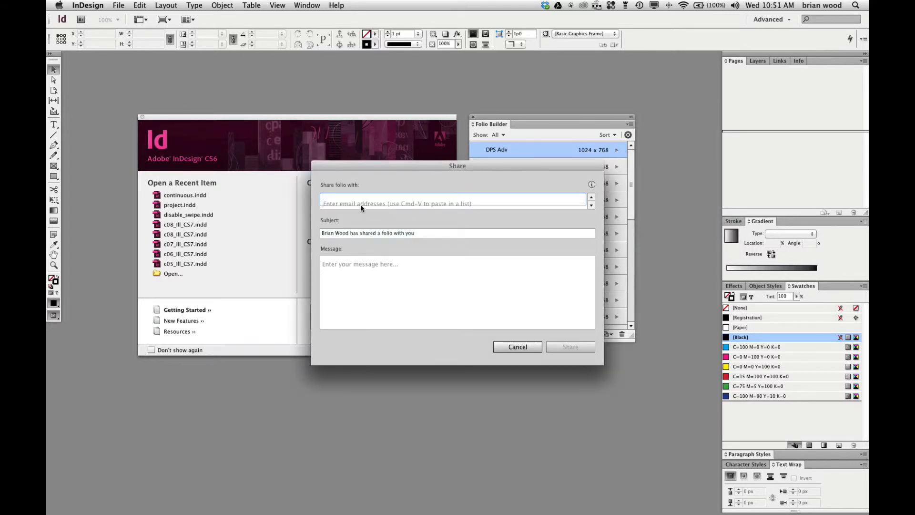
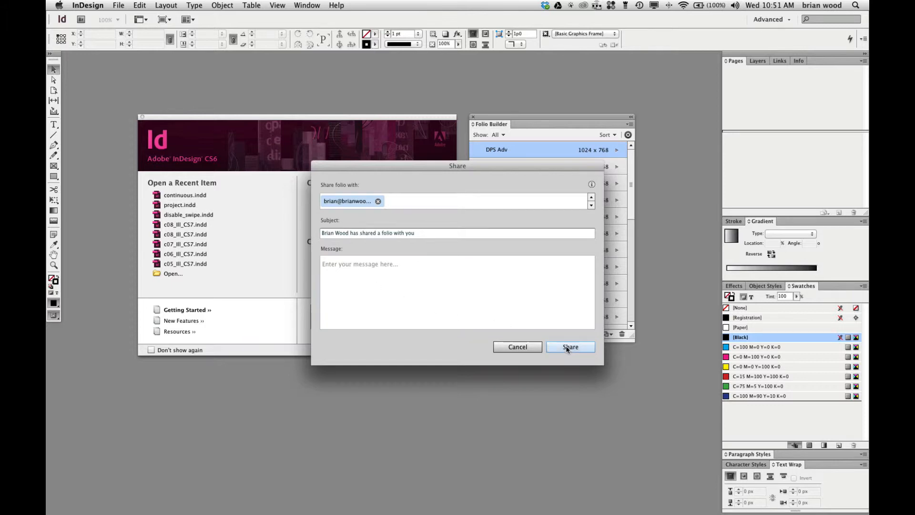
pyautogui.click(570, 347)
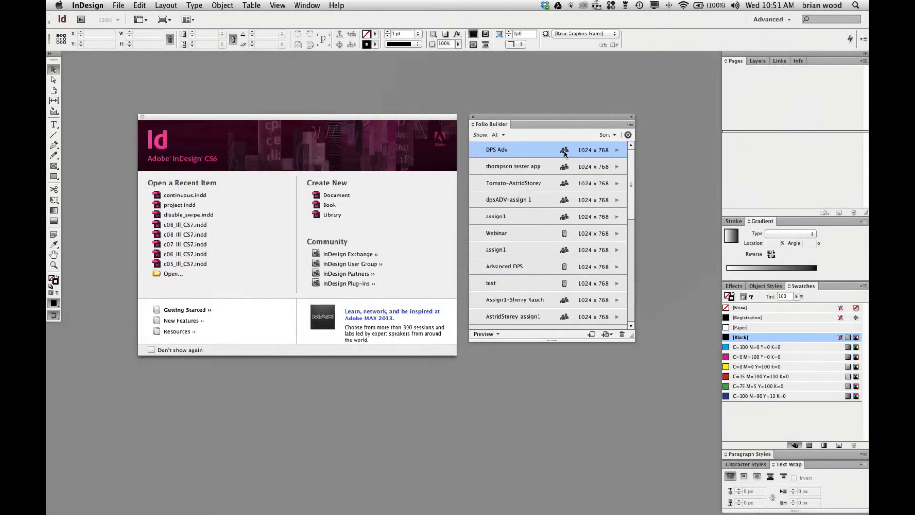
pyautogui.press('cmd+tab')
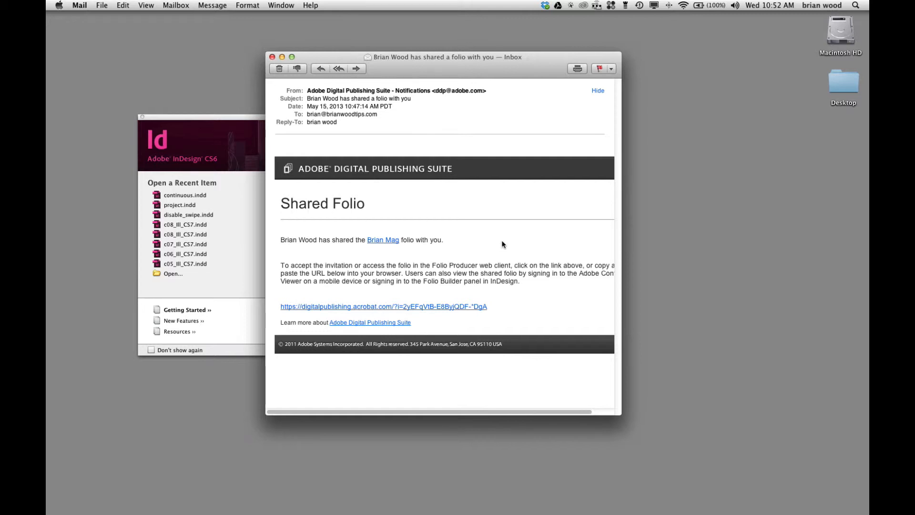
pyautogui.moveTo(473, 244)
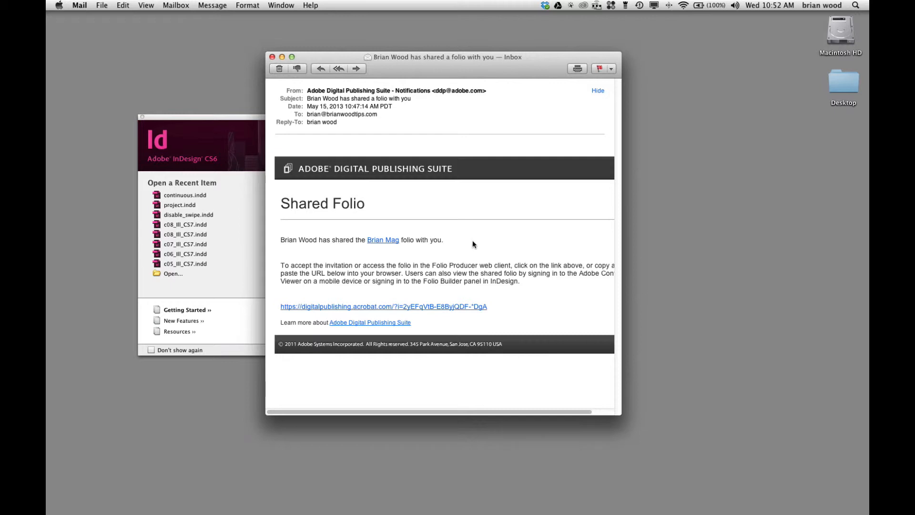
pyautogui.moveTo(476, 218)
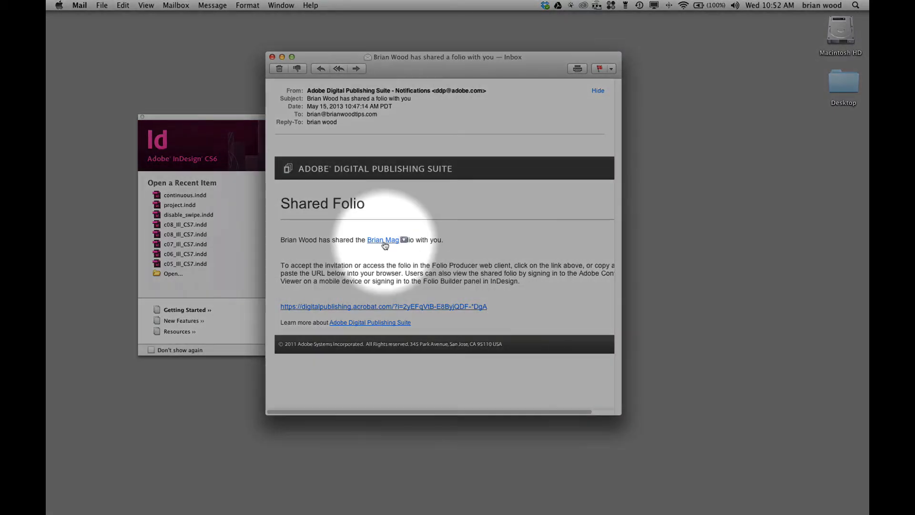
pyautogui.moveTo(384, 242)
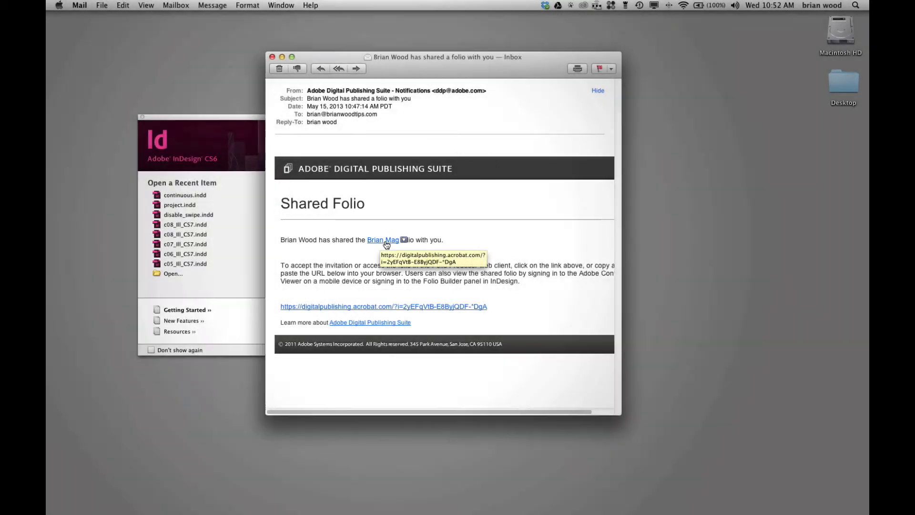
# Step: Follow the shared folio's link in the 'has shared a folio with you' email
pyautogui.click(381, 240)
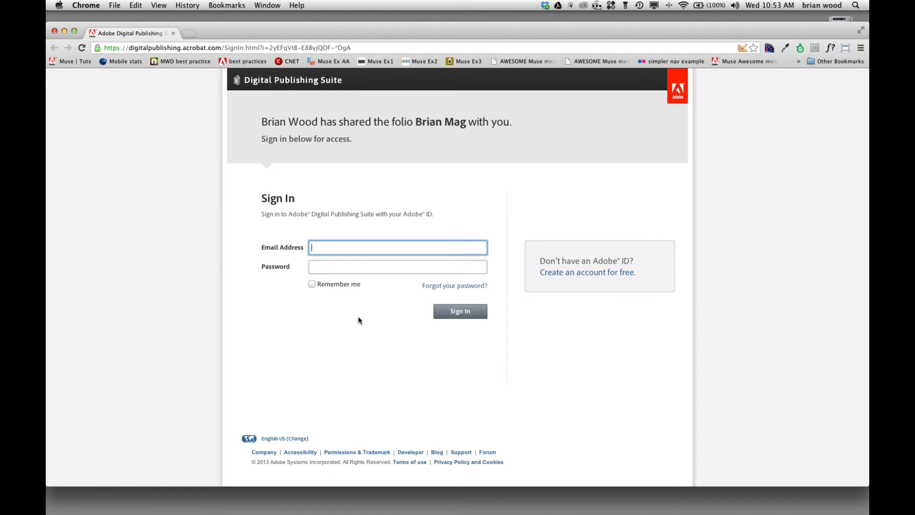
# Step: Return from Chrome's Digital Publishing Suite sign-in page to InDesign
pyautogui.press('Cmd+Tab')
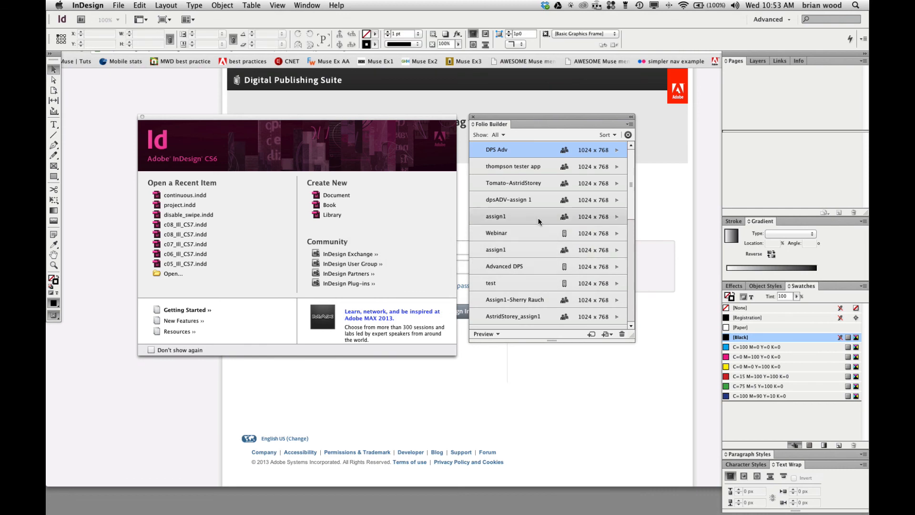
pyautogui.moveTo(535, 155)
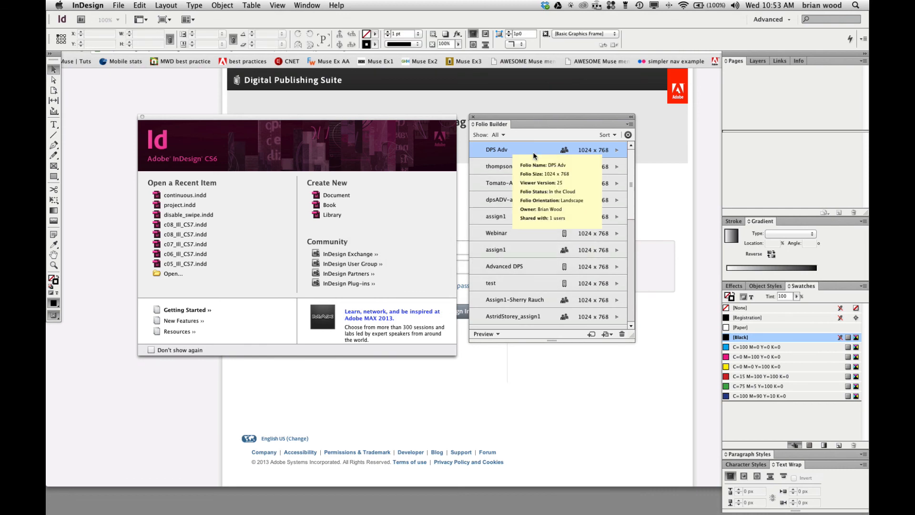